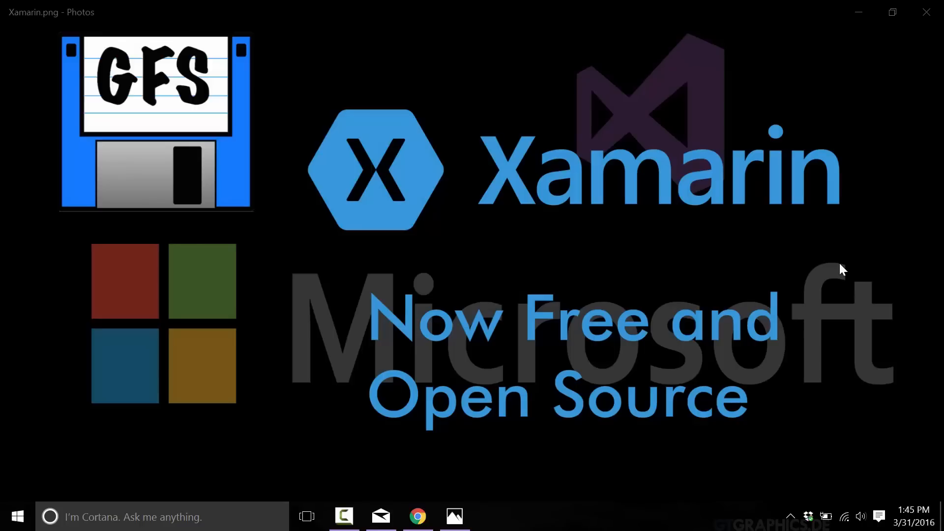
# Step: Switch from Photos to the browser showing the Microsoft Build 2016 event page
pyautogui.click(417, 516)
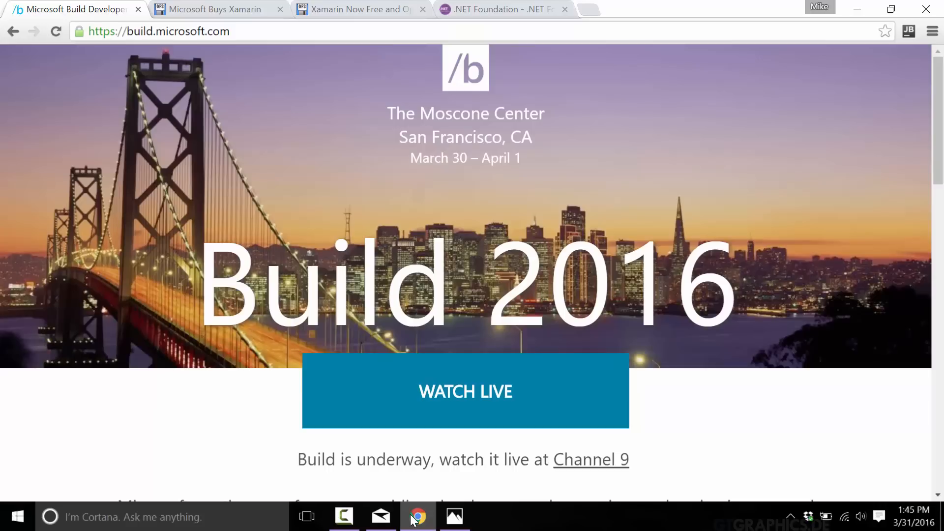
pyautogui.moveTo(43, 243)
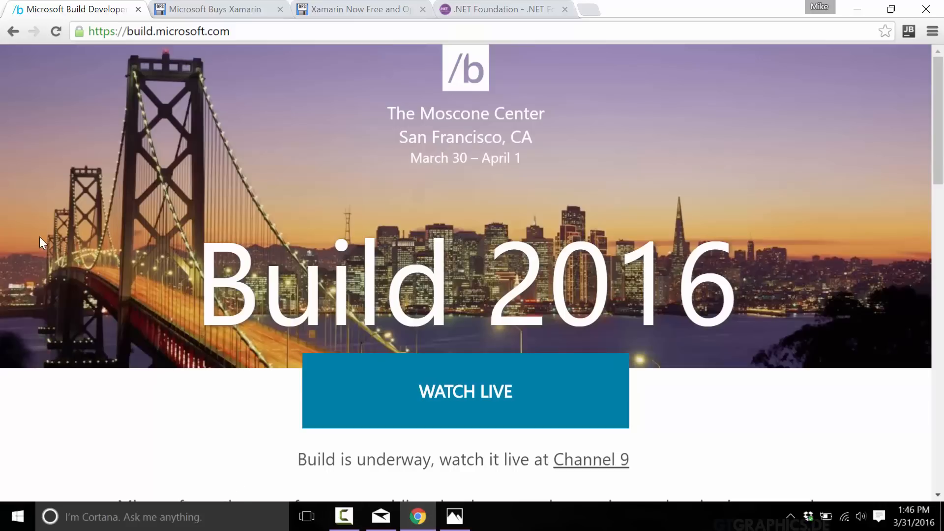
# Step: Read the 'Microsoft Buys Xamarin' GameFromScratch article down to Scott Gu's announcement quote
pyautogui.click(213, 9)
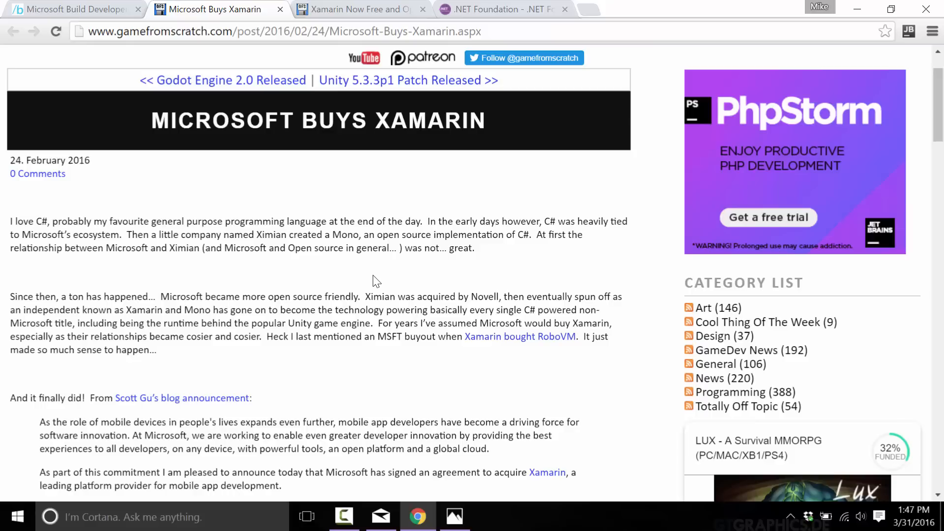
pyautogui.scroll(-3)
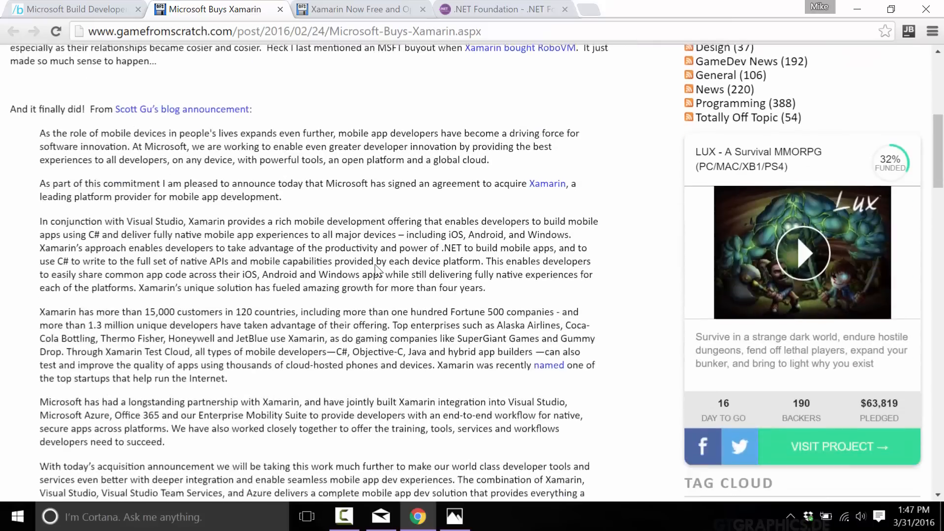
# Step: View the Xamarin free and open source article's pricing chart, then the .NET Foundation projects page
pyautogui.click(355, 9)
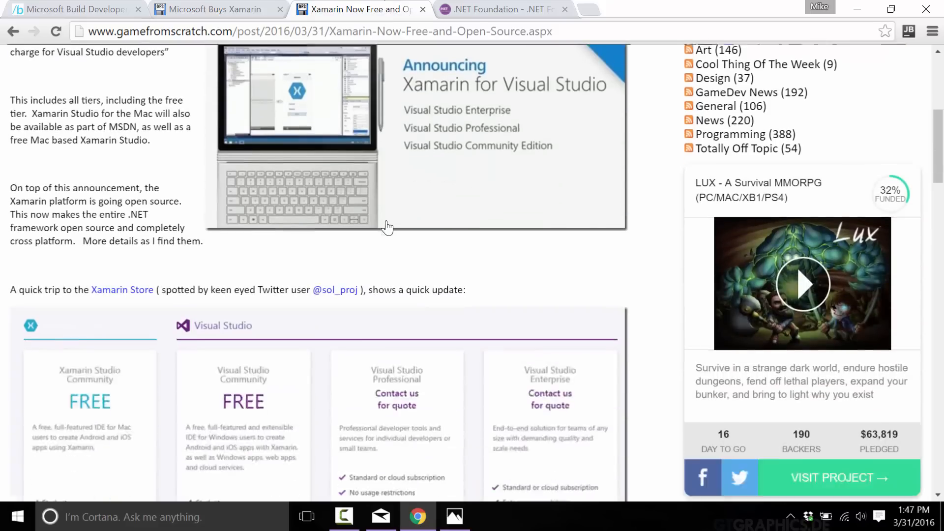
pyautogui.scroll(-3)
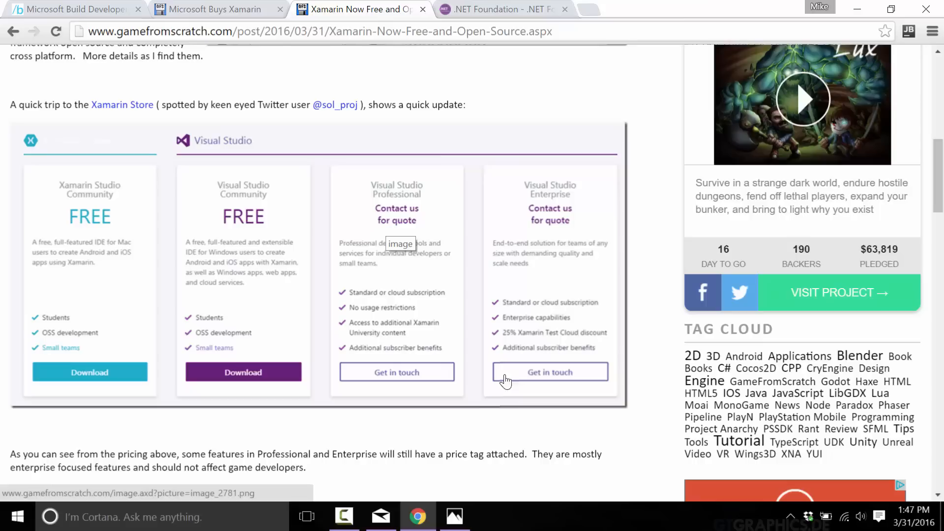
pyautogui.moveTo(573, 204)
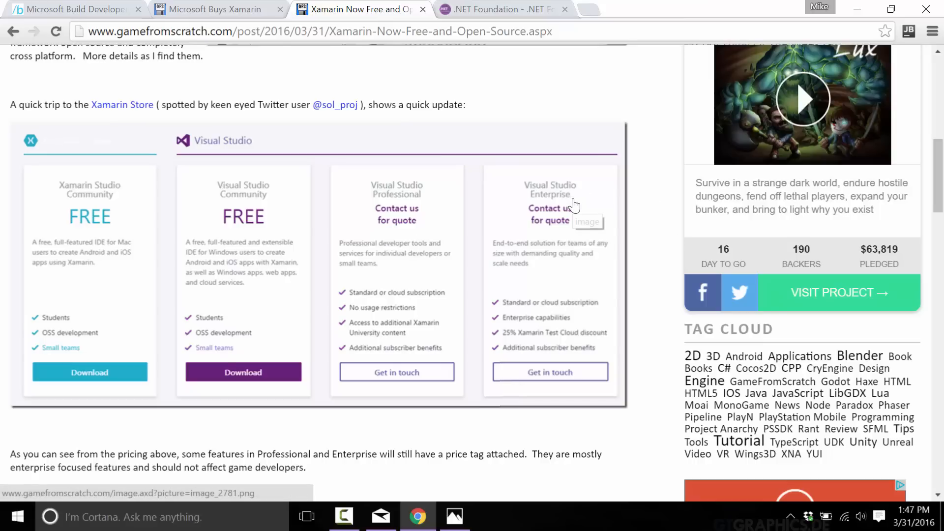
pyautogui.moveTo(572, 204)
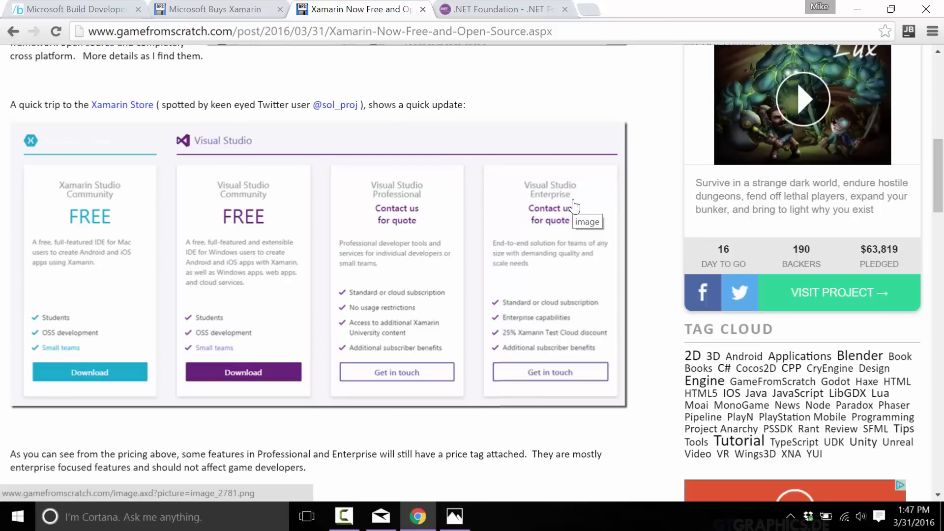
pyautogui.moveTo(476, 318)
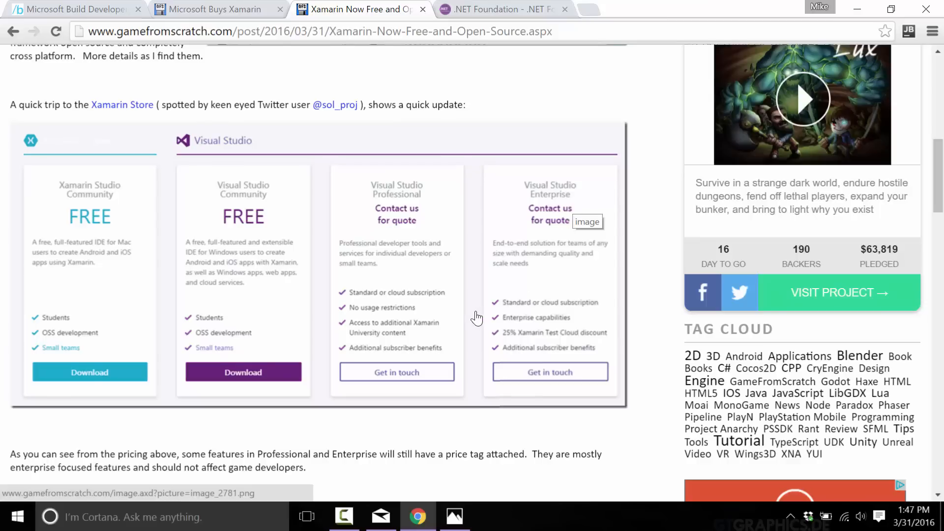
pyautogui.click(503, 9)
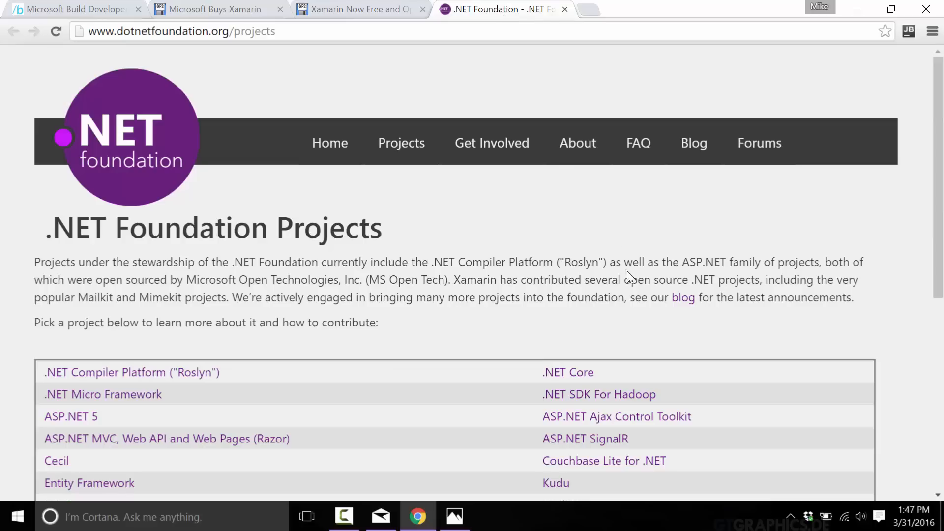
# Step: Scroll through the full .NET Foundation project list and go back to the Xamarin article
pyautogui.scroll(-3)
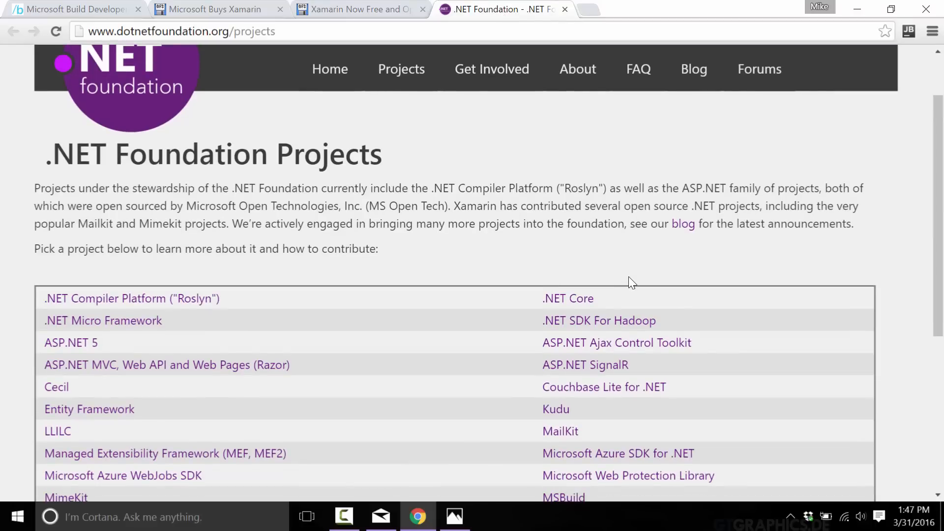
pyautogui.moveTo(116, 329)
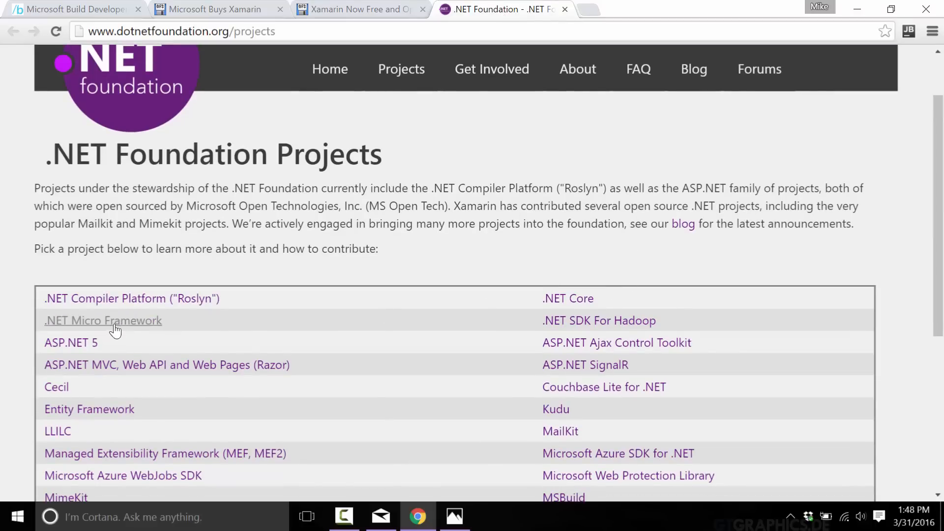
pyautogui.moveTo(168, 371)
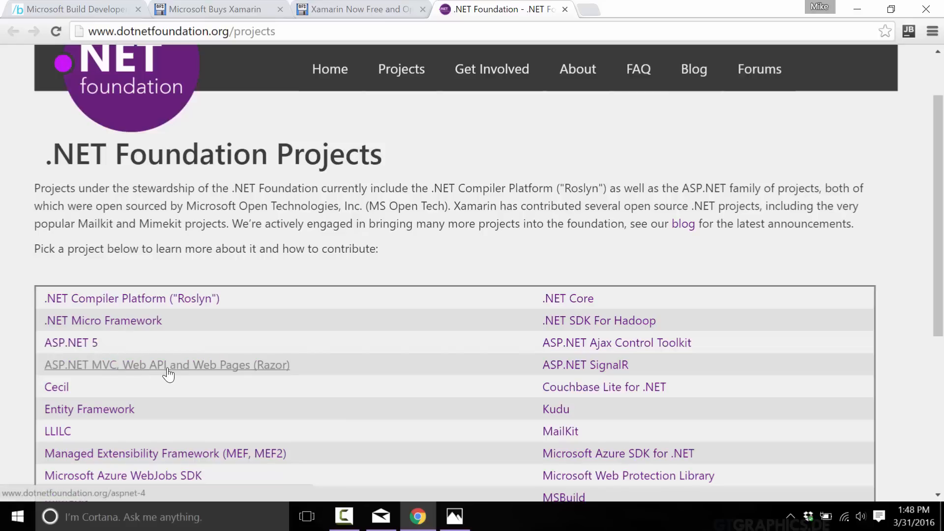
pyautogui.scroll(-3)
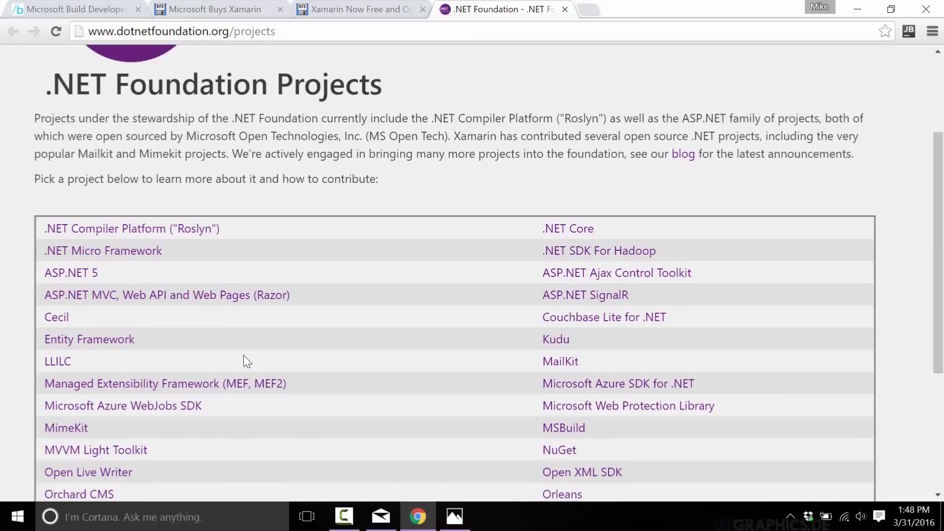
pyautogui.scroll(-3)
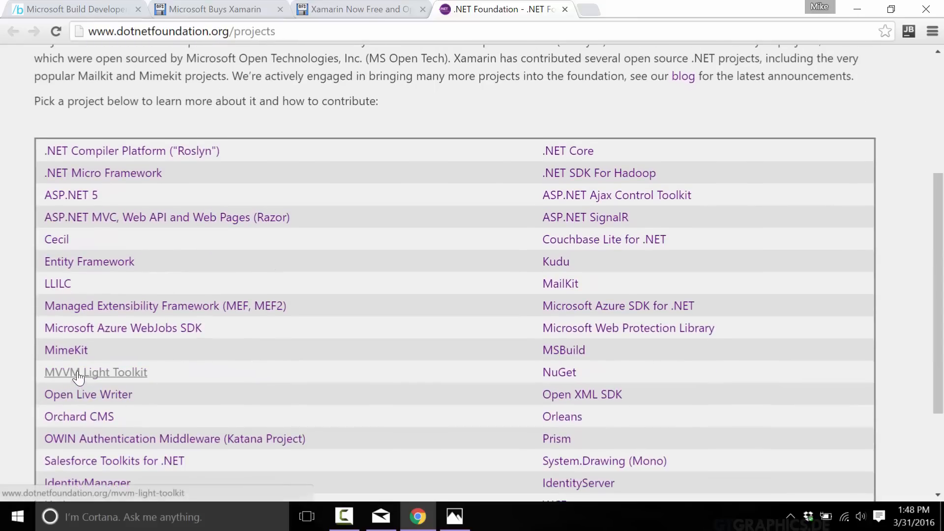
pyautogui.moveTo(138, 416)
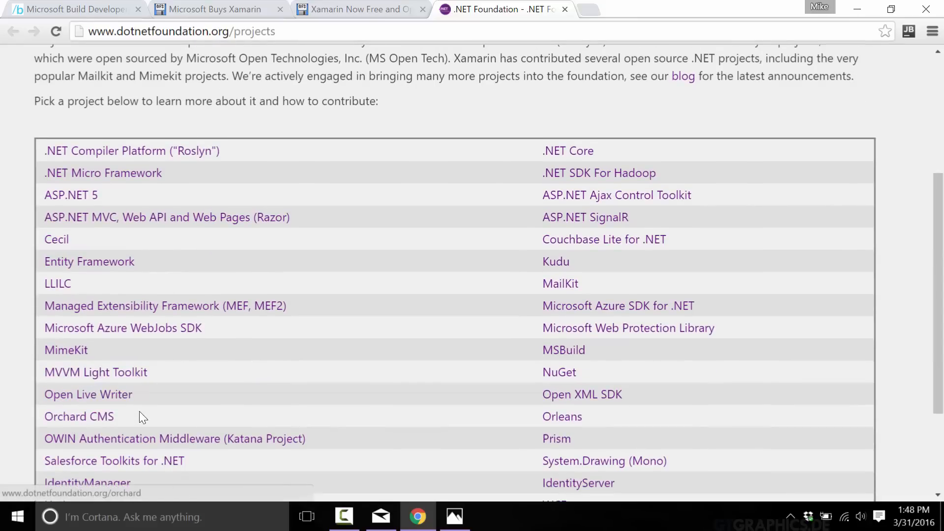
pyautogui.scroll(-3)
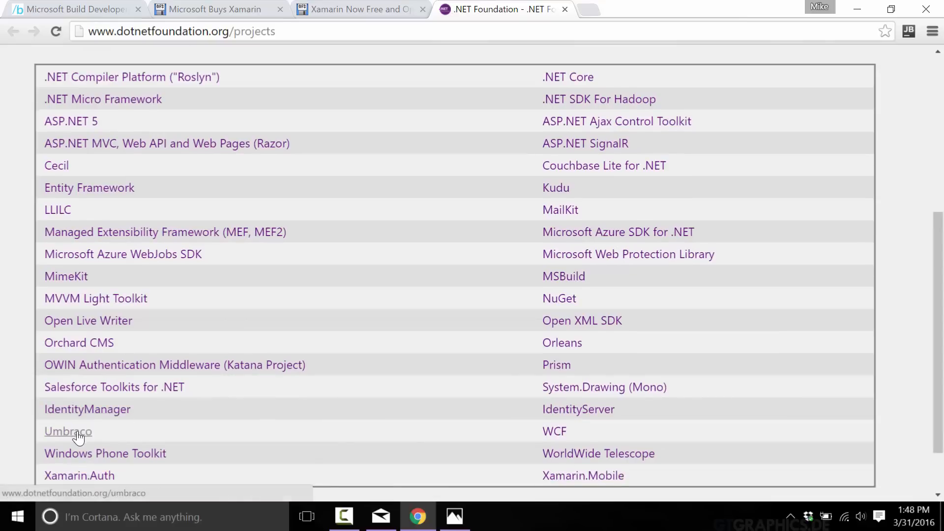
pyautogui.moveTo(168, 444)
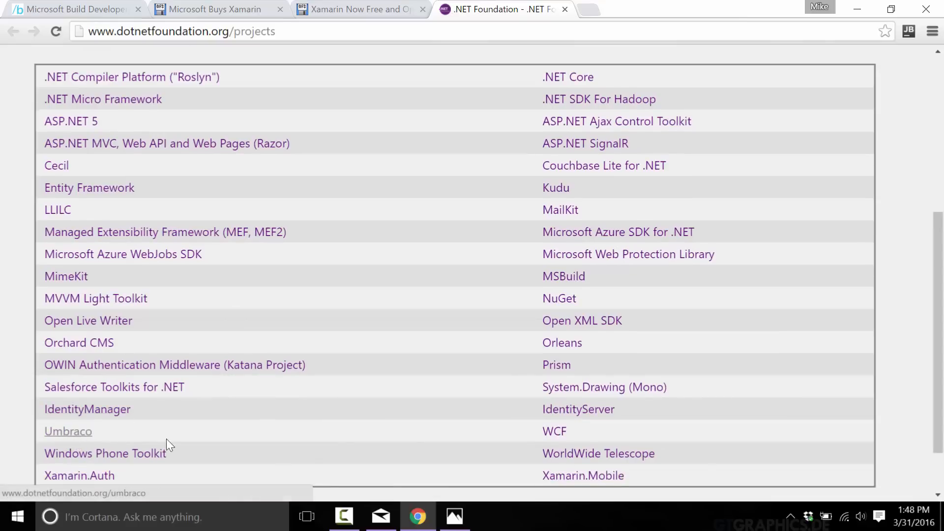
pyautogui.moveTo(352, 321)
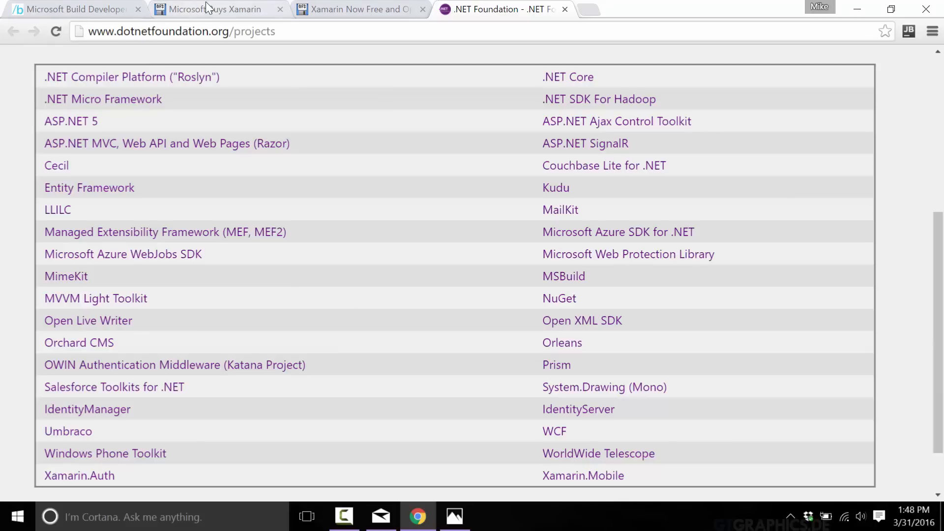
pyautogui.click(355, 9)
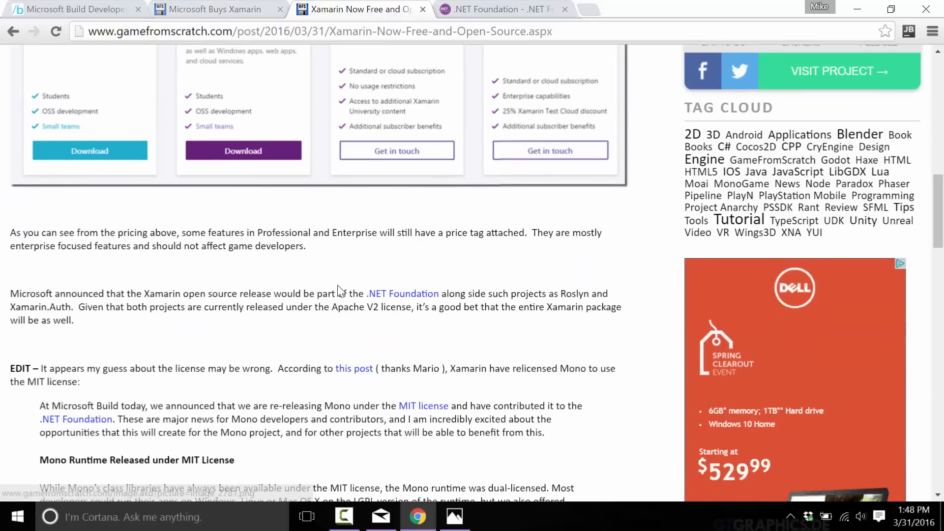
# Step: Follow the Xamarin article's link to the mono-project.com 'Mono Relicensed MIT' post
pyautogui.scroll(-3)
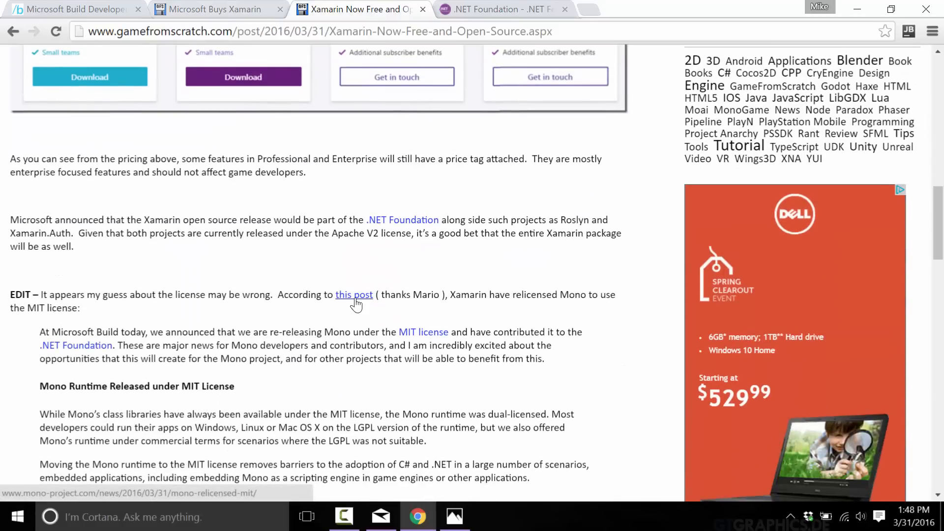
pyautogui.click(354, 294)
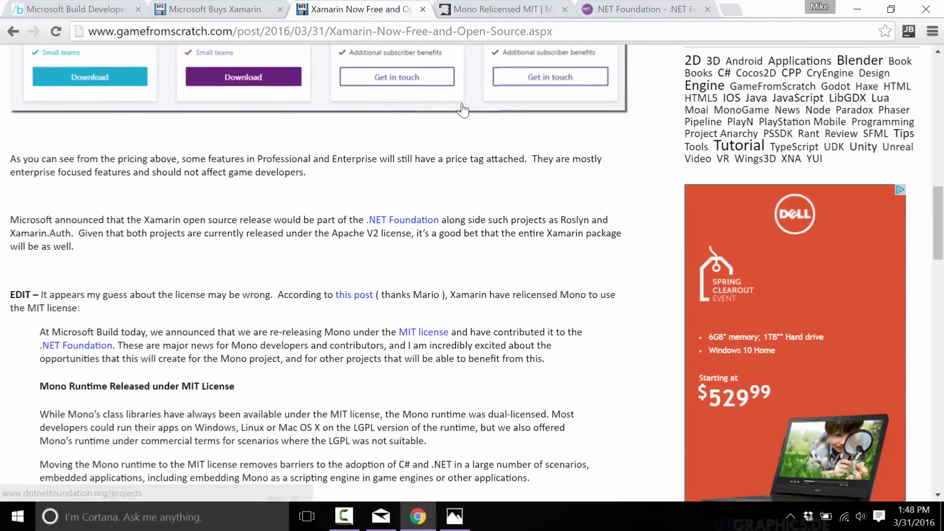
pyautogui.click(493, 9)
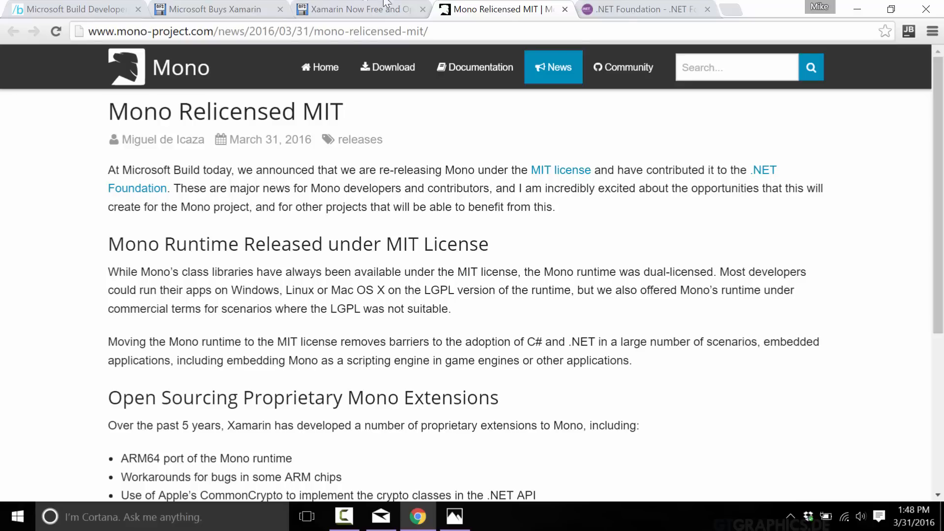
pyautogui.click(641, 9)
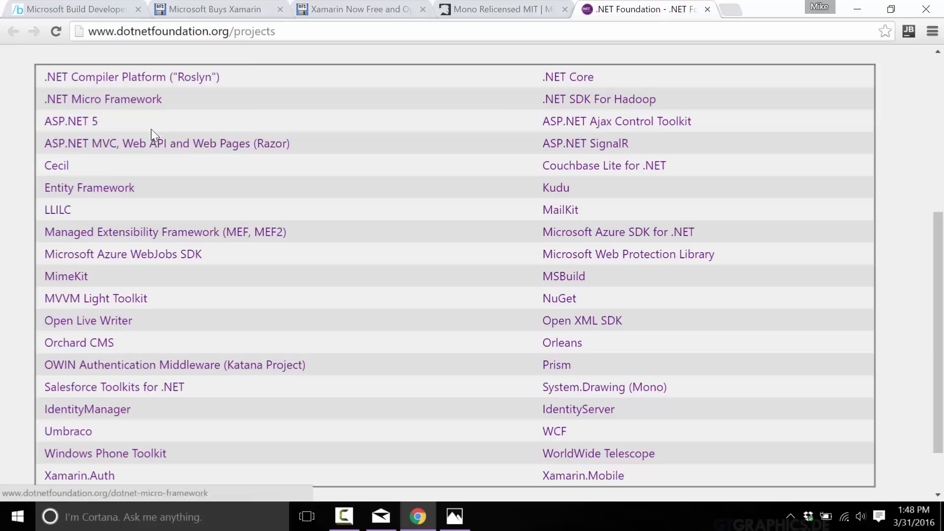
pyautogui.moveTo(295, 199)
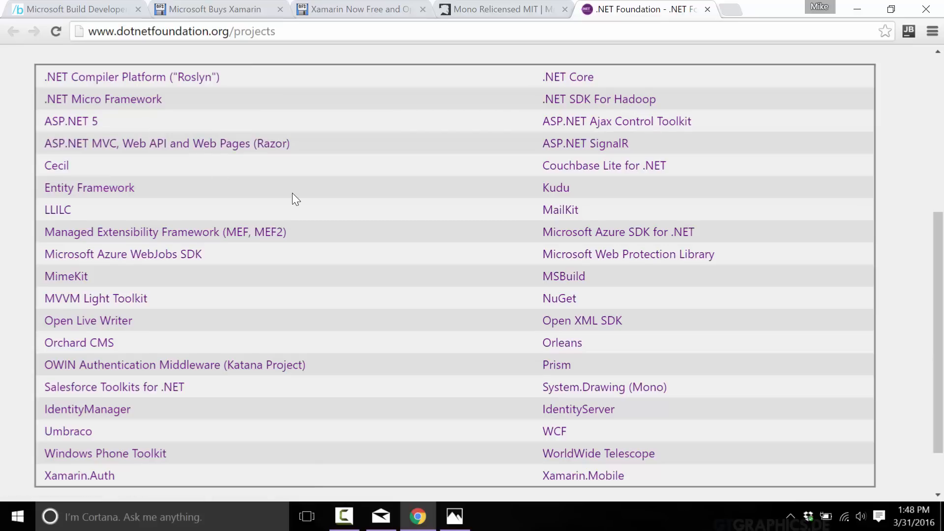
pyautogui.moveTo(509, 12)
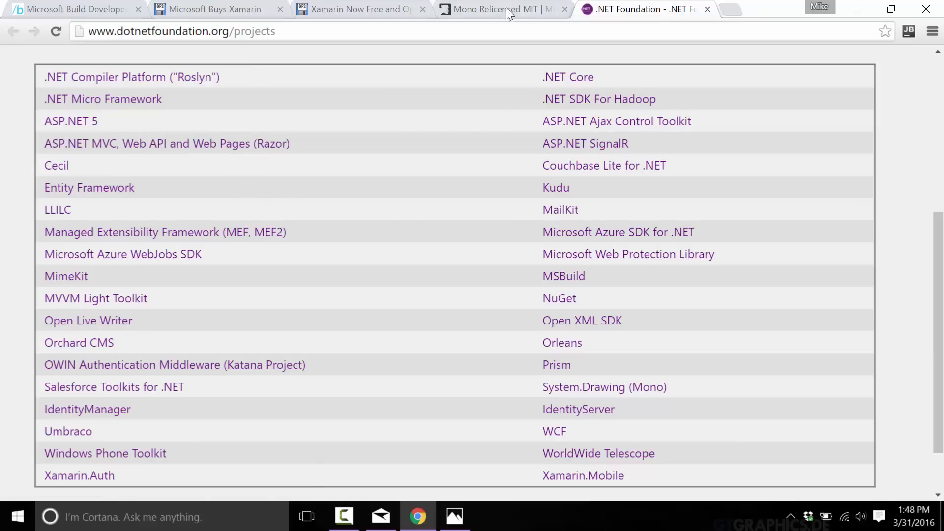
pyautogui.click(502, 9)
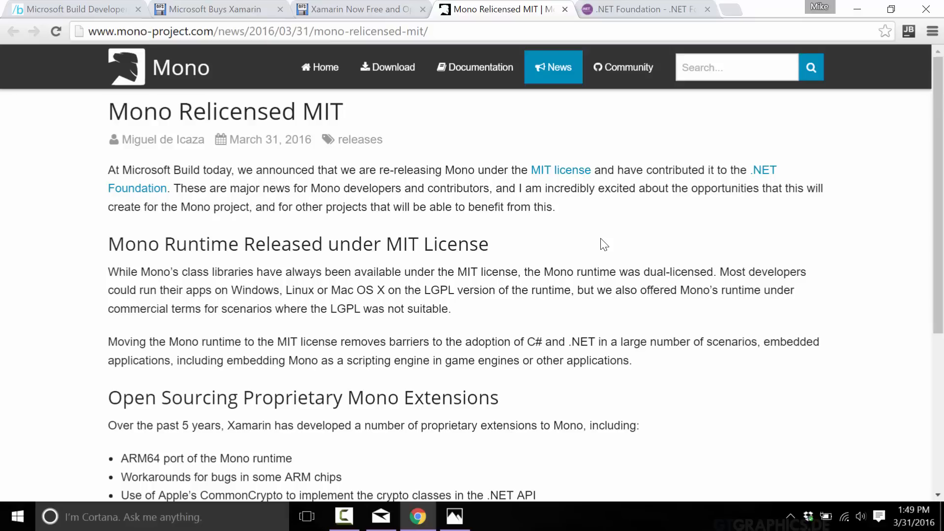
# Step: Go back to the .NET Foundation projects list from the Mono relicensing post
pyautogui.click(644, 9)
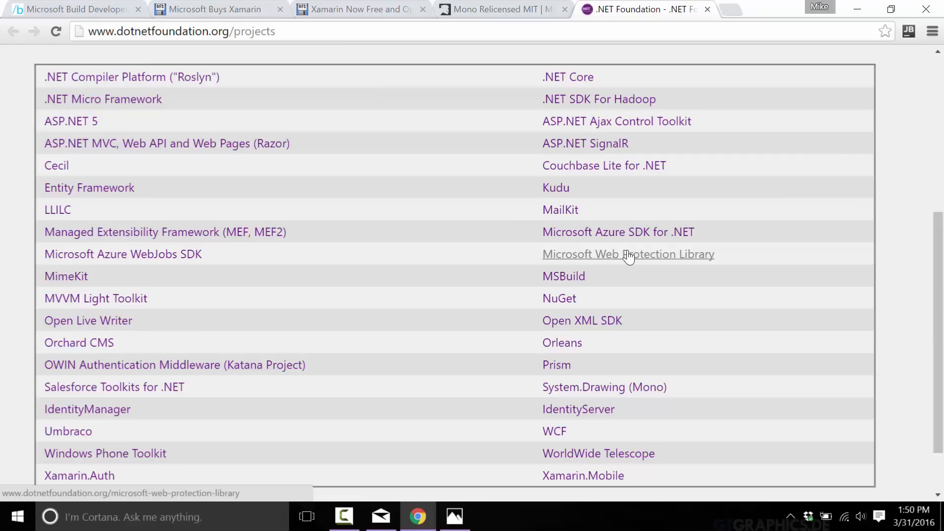
# Step: From the Microsoft Buys Xamarin article, view GameFromScratch's Game Engine guides (Atomic, Duality)
pyautogui.click(217, 8)
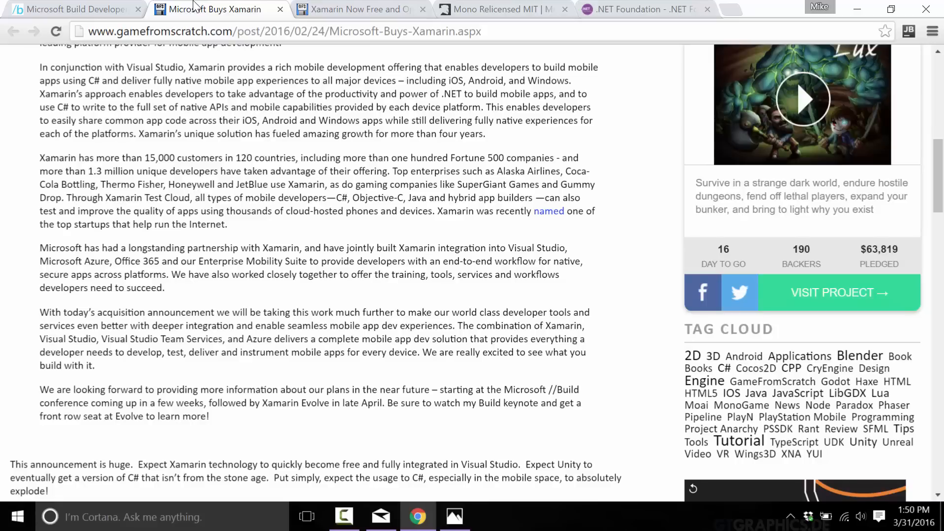
pyautogui.scroll(3)
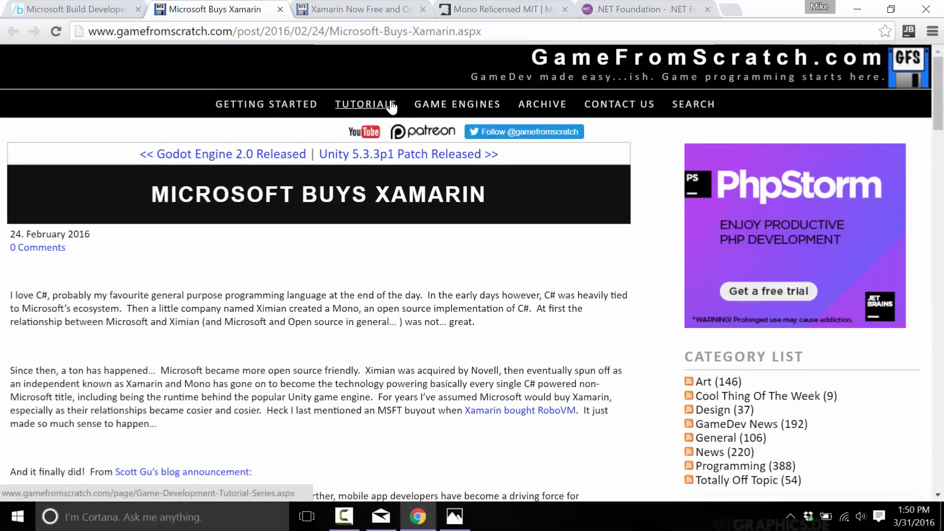
pyautogui.click(366, 103)
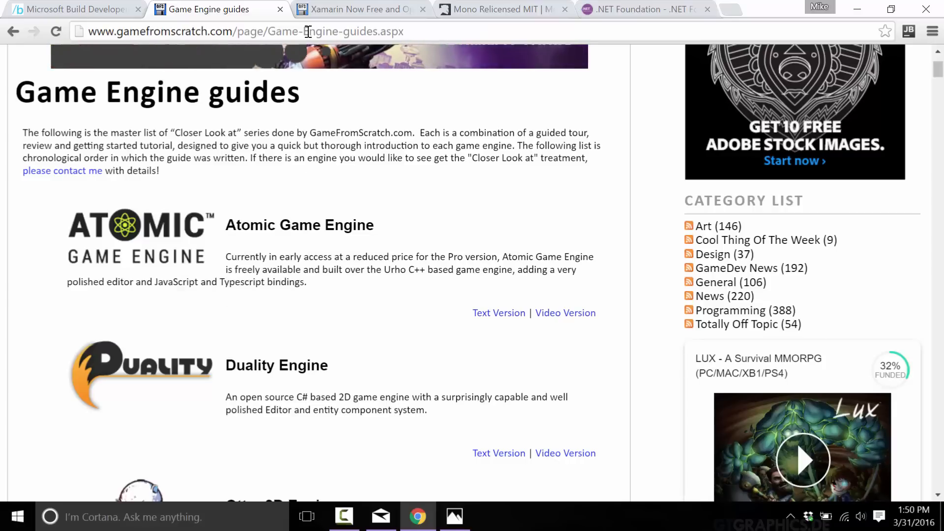
pyautogui.scroll(-3)
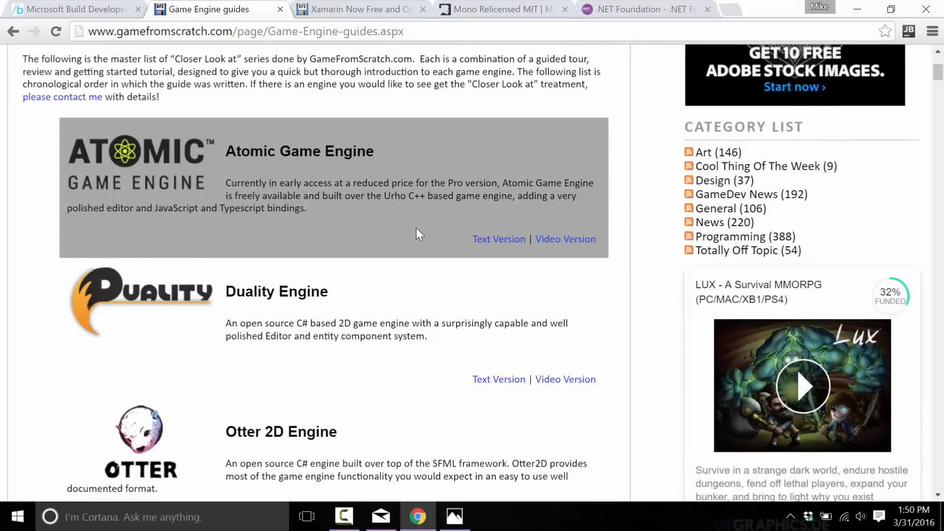
pyautogui.moveTo(402, 241)
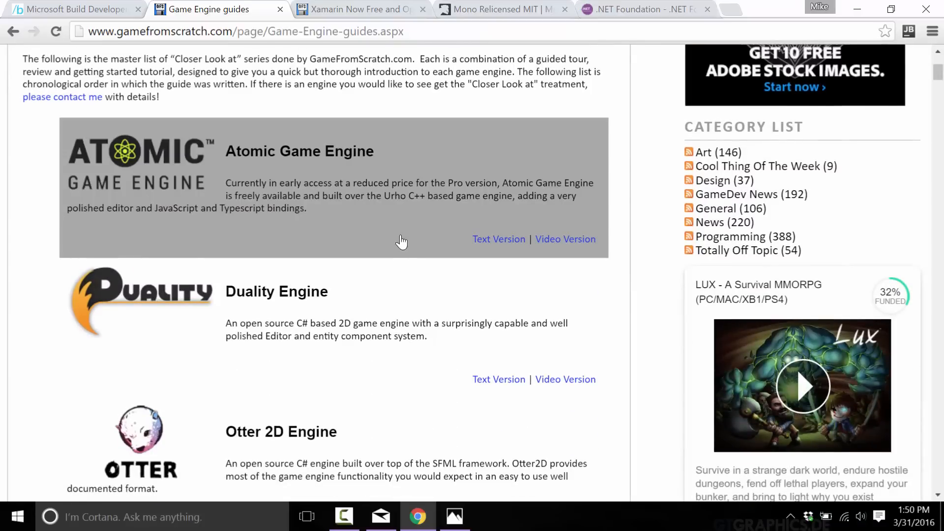
pyautogui.moveTo(401, 346)
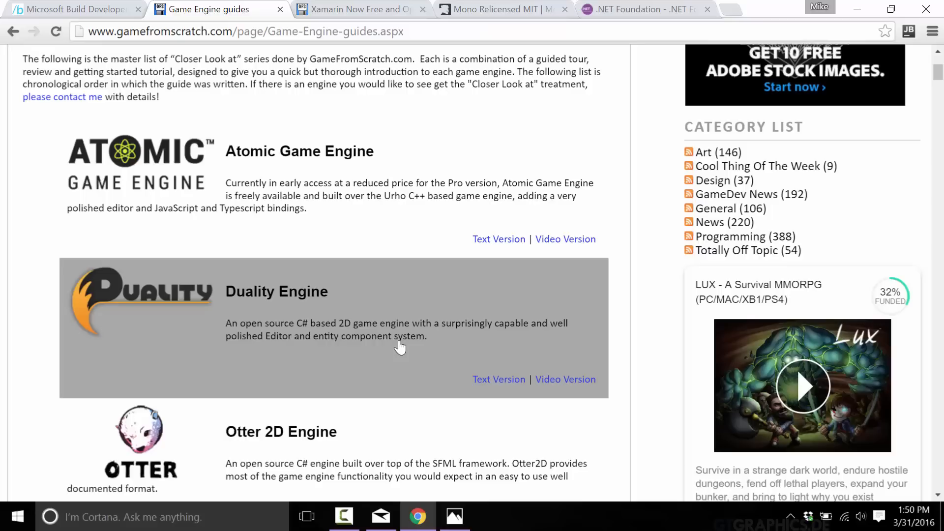
pyautogui.moveTo(90, 270)
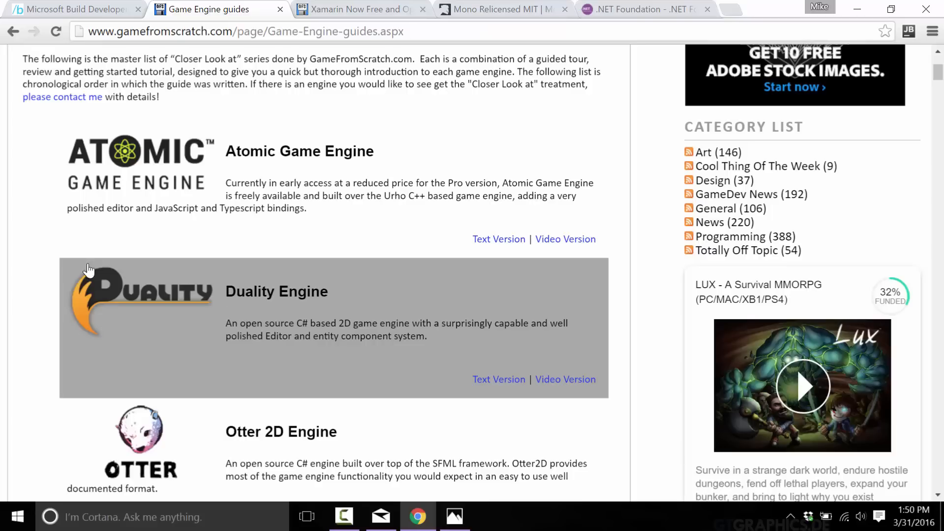
pyautogui.scroll(-3)
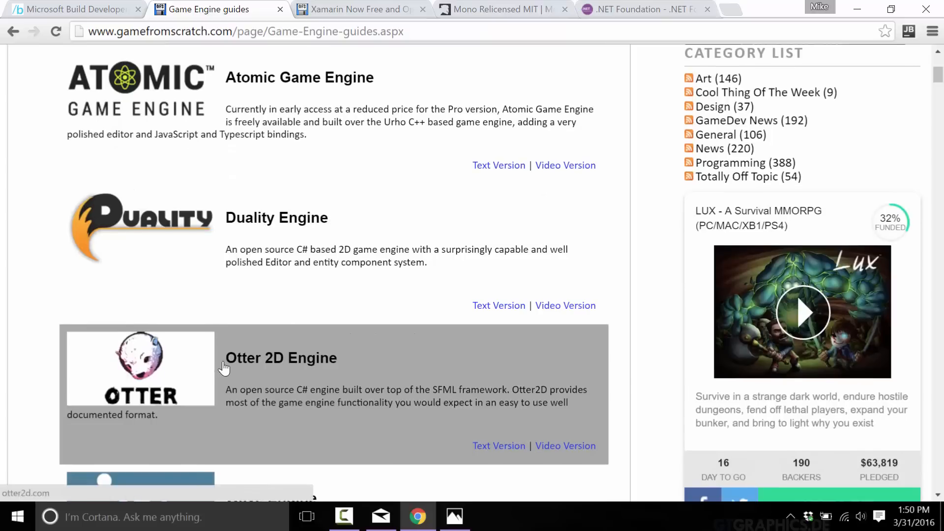
pyautogui.scroll(-3)
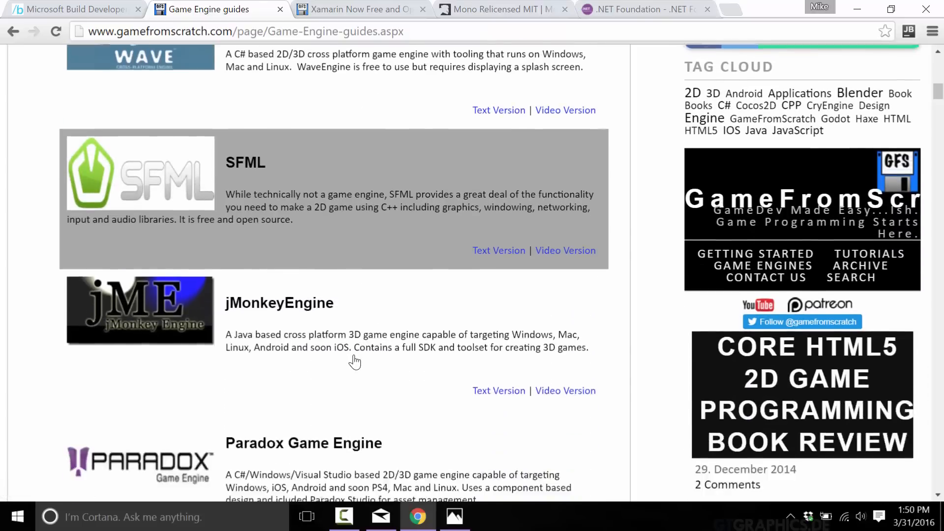
pyautogui.scroll(-3)
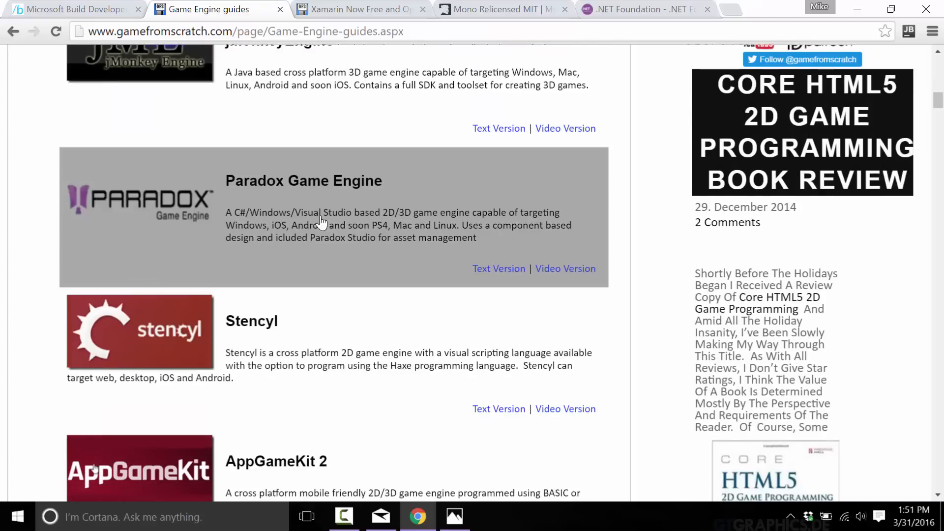
pyautogui.moveTo(351, 218)
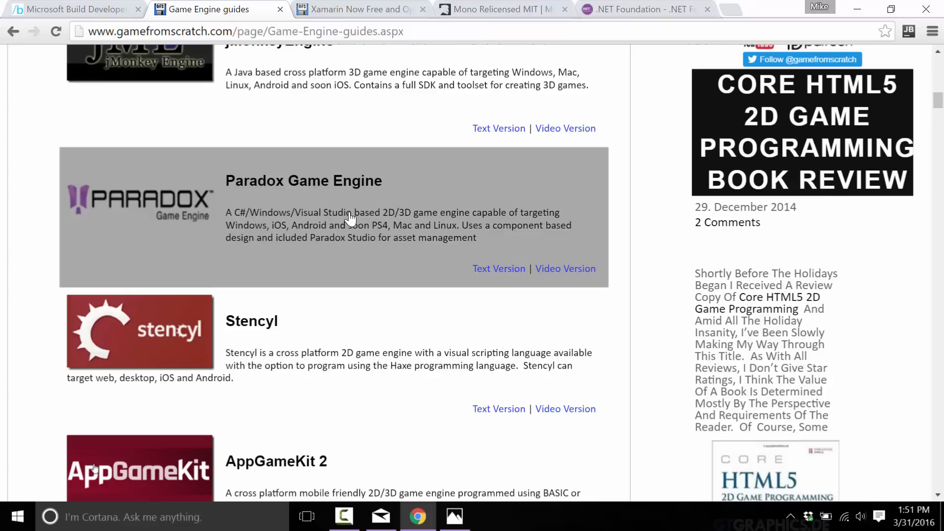
pyautogui.scroll(3)
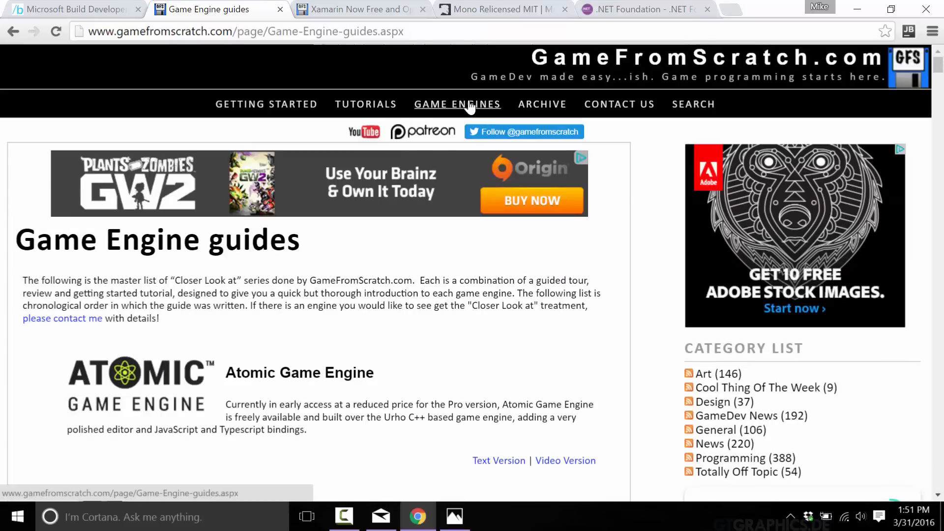
# Step: Browse the Game Development Tutorial Series down to LibGDX, then show Xamarin.png in Photos
pyautogui.click(366, 103)
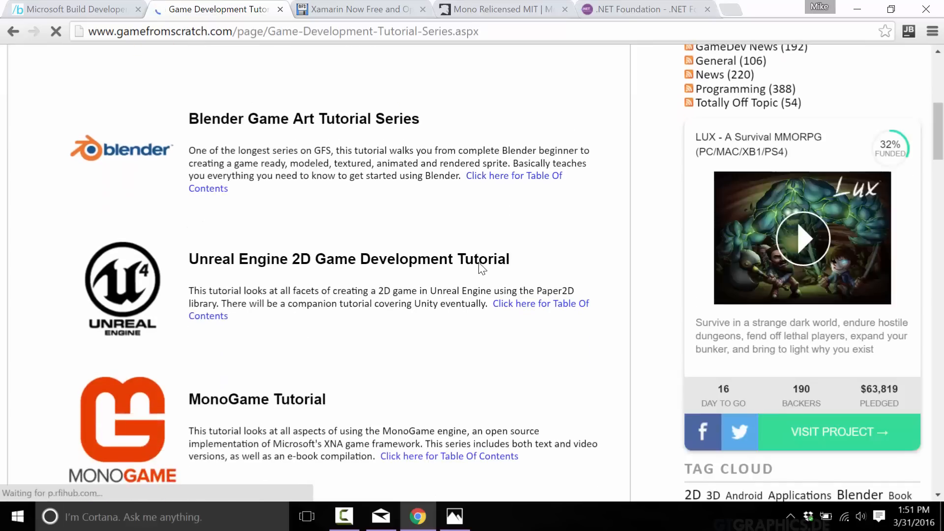
pyautogui.scroll(-3)
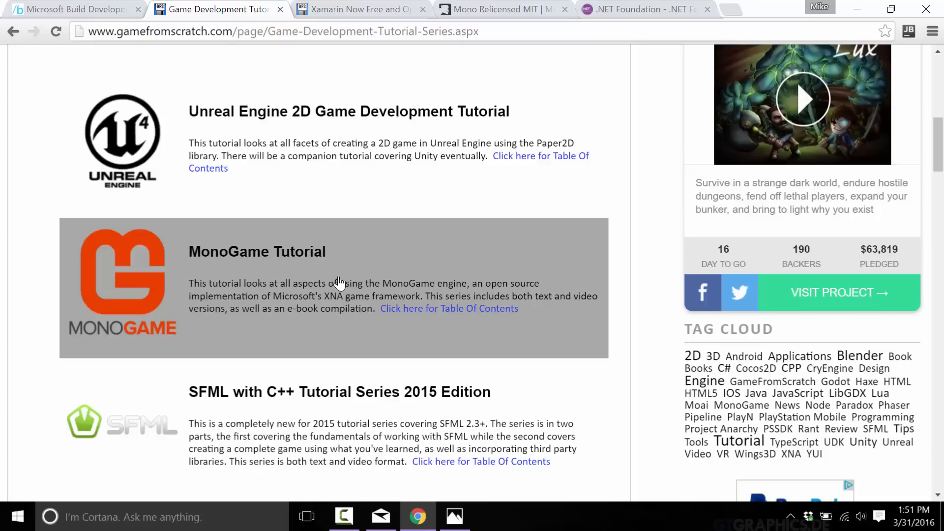
pyautogui.moveTo(385, 298)
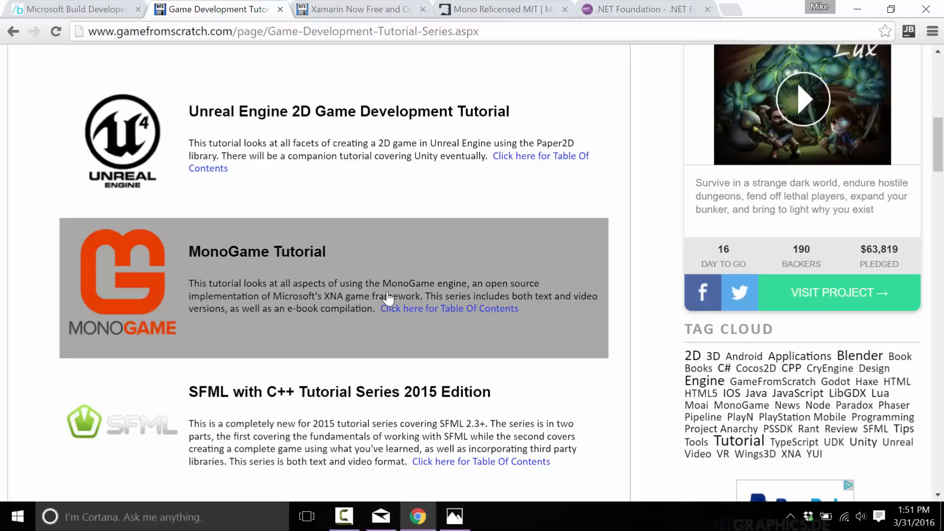
pyautogui.moveTo(366, 269)
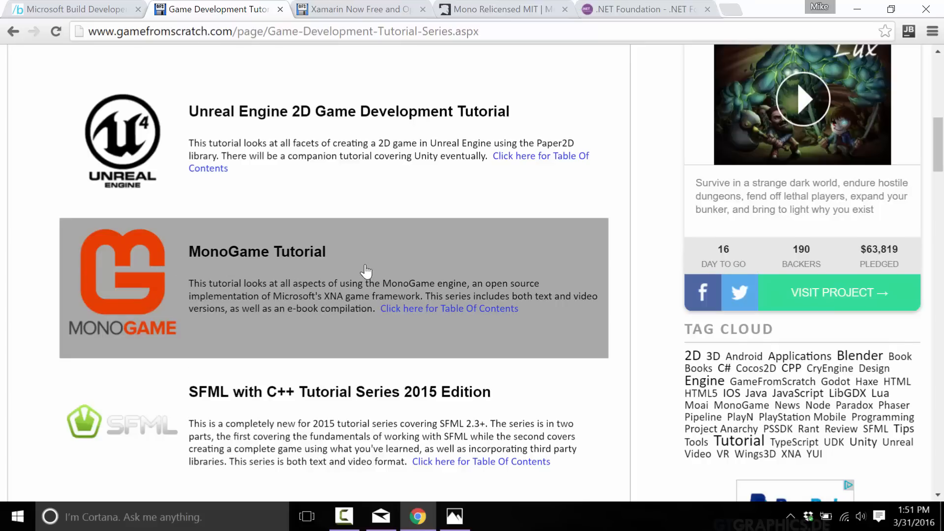
pyautogui.scroll(-3)
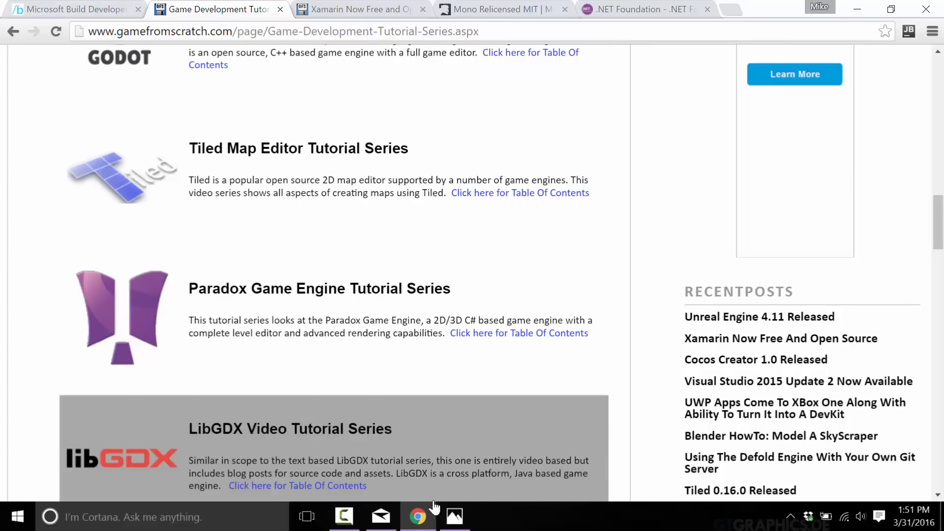
pyautogui.click(453, 516)
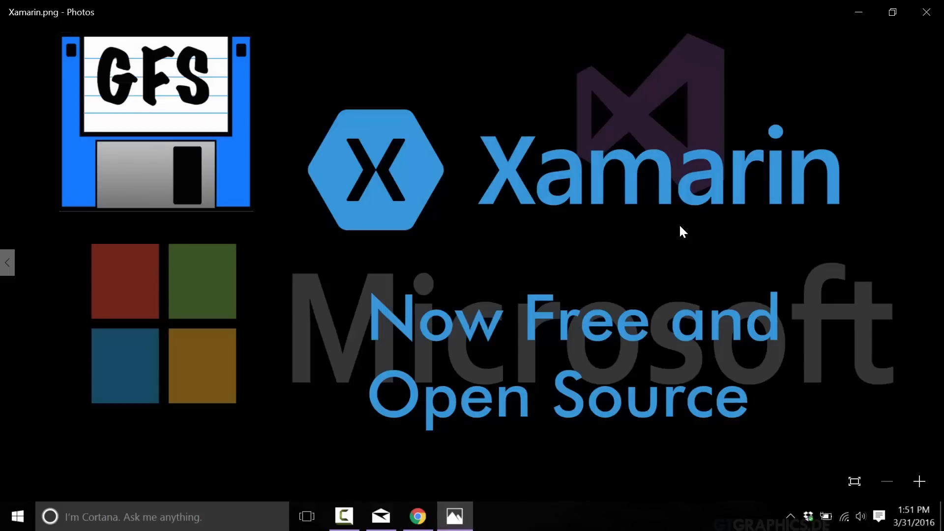